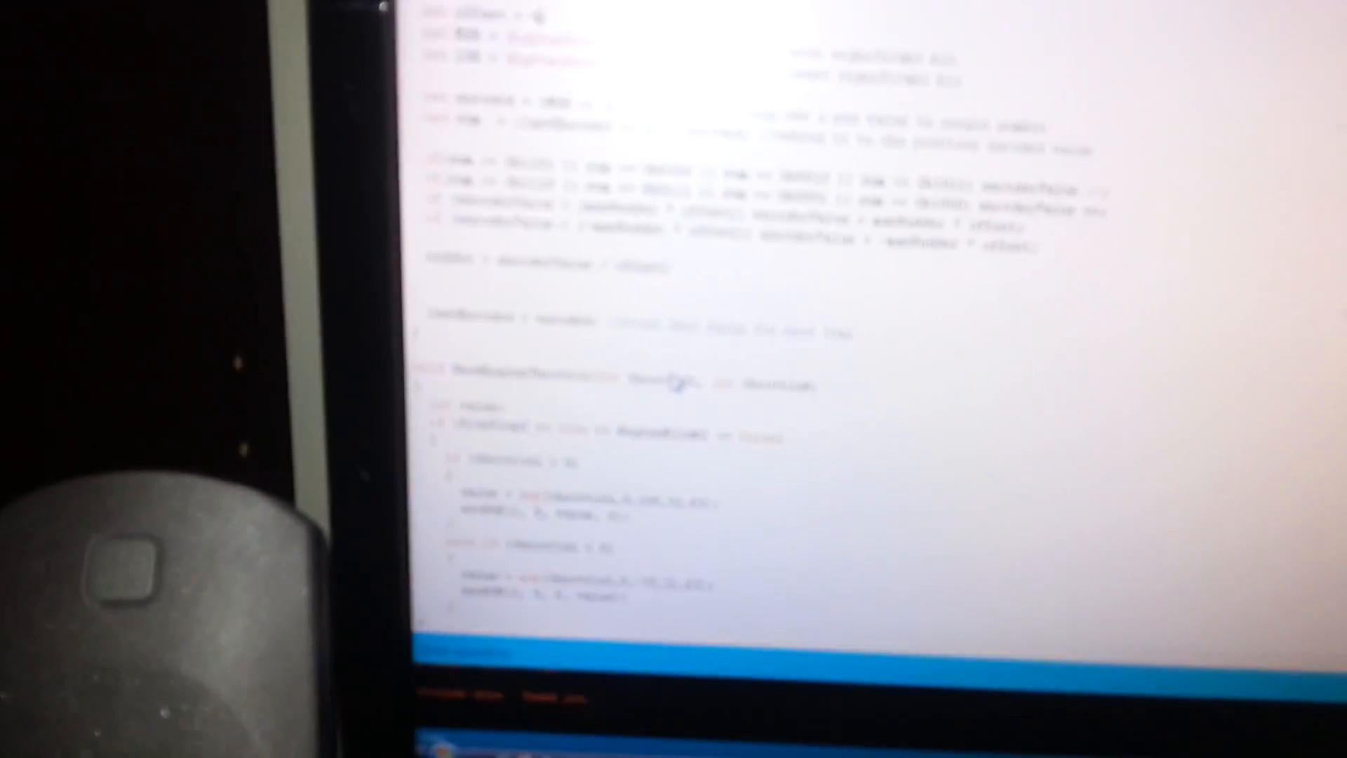
{"action": "scroll", "scroll_direction": "down", "scroll_amount": 3}
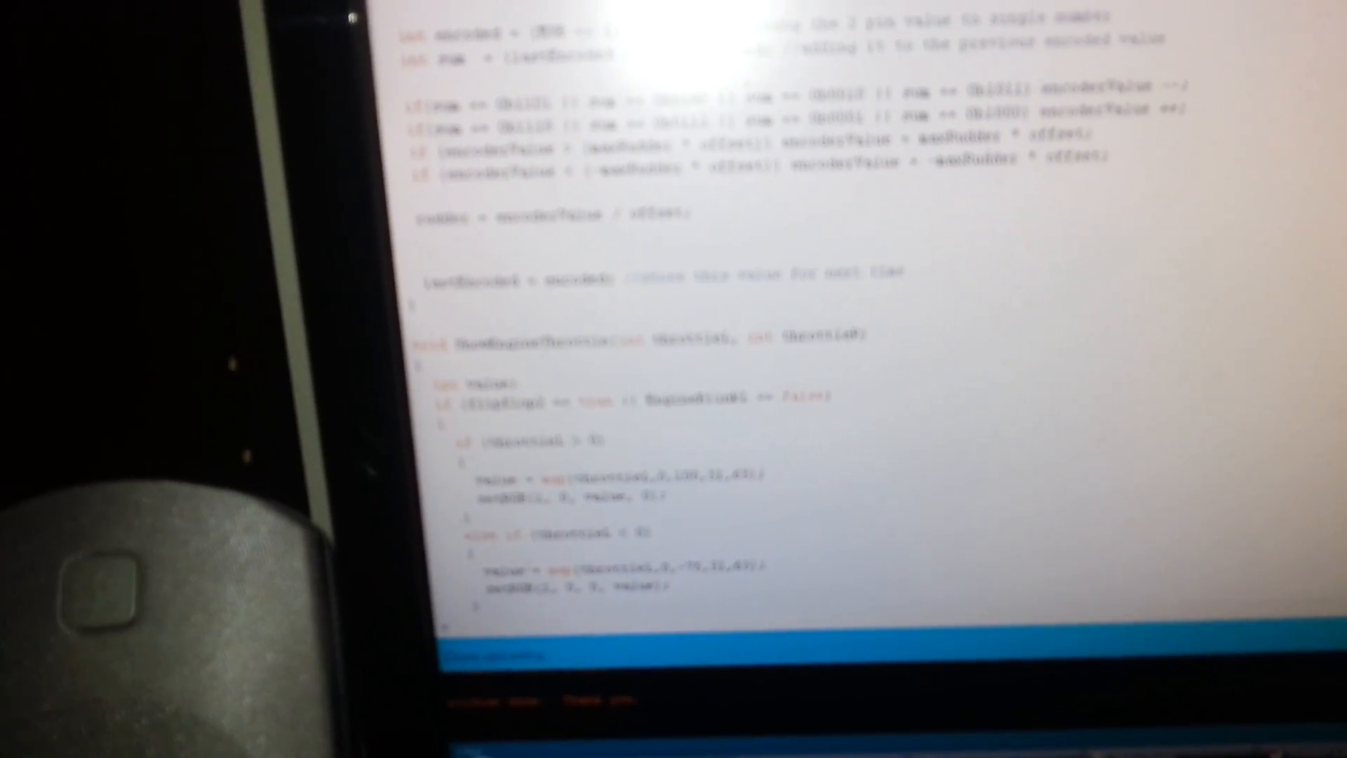